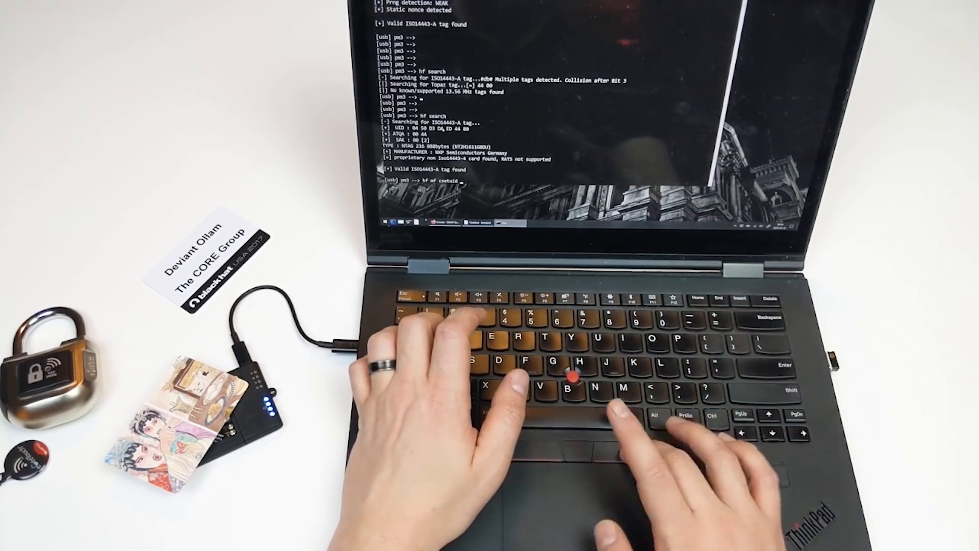
# Write UID 01 02 03 04 to the magic card via hf mf csetuid, then run hf search to verify it
pyautogui.write('01 02 03 04 04 08 04 00 00 00 00 00 00 00 BE AF')
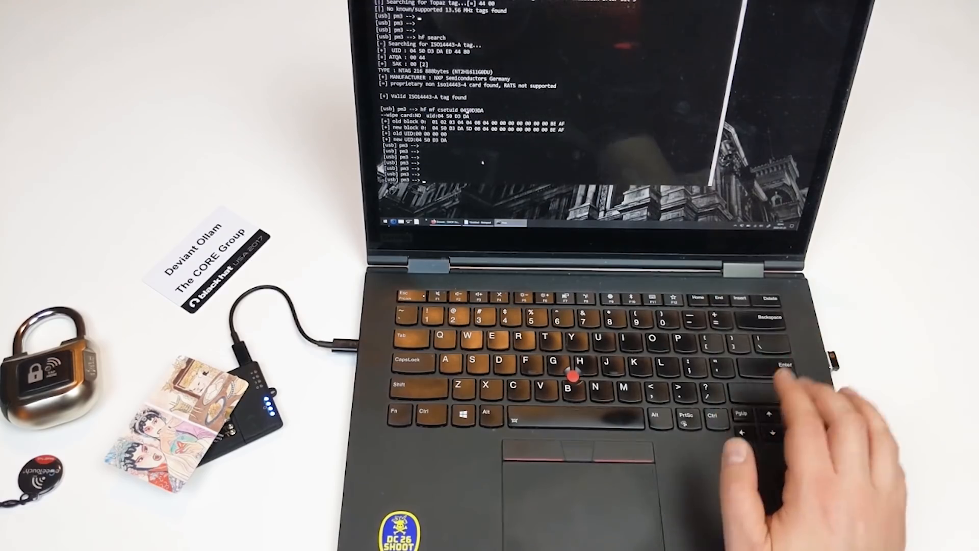
pyautogui.press('Return')
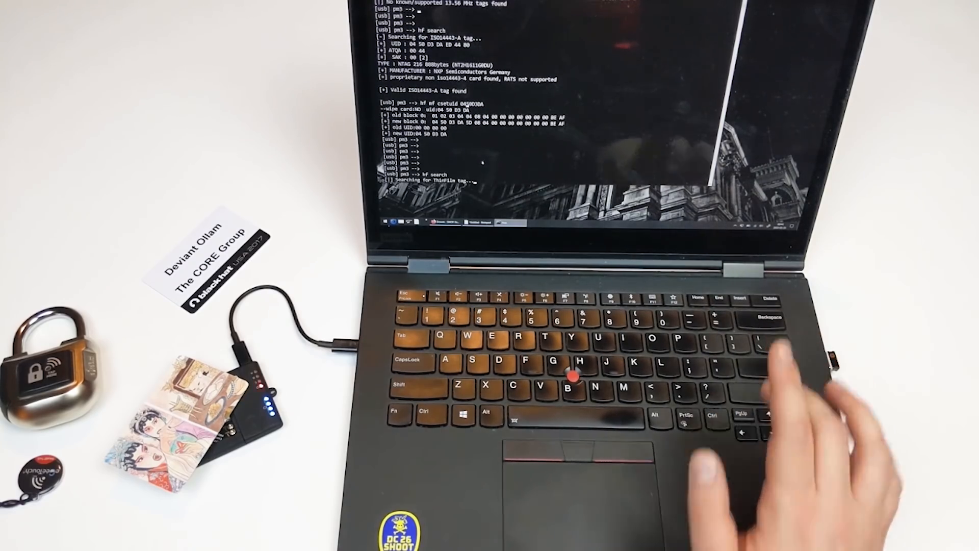